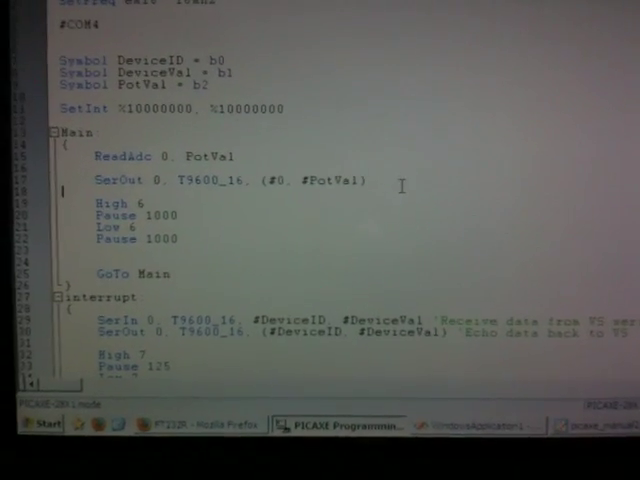
Connect the control panel to the board on COM16 at 9600 baud.
scroll(down, 3)
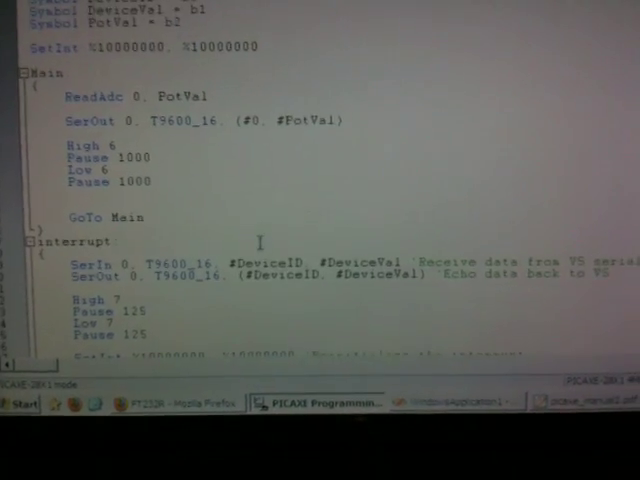
scroll(down, 3)
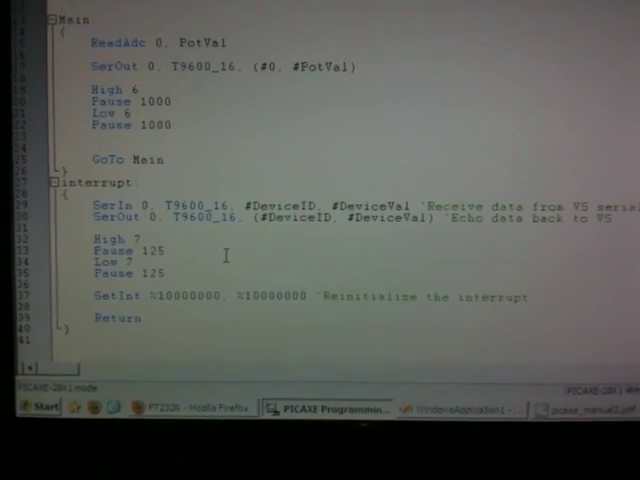
scroll(down, 3)
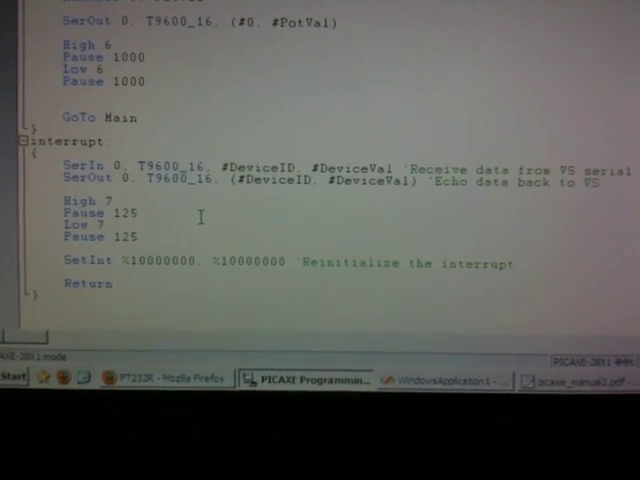
click(425, 377)
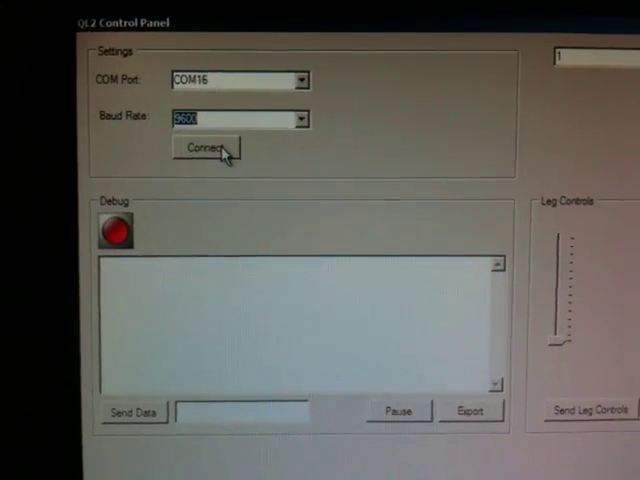
click(205, 150)
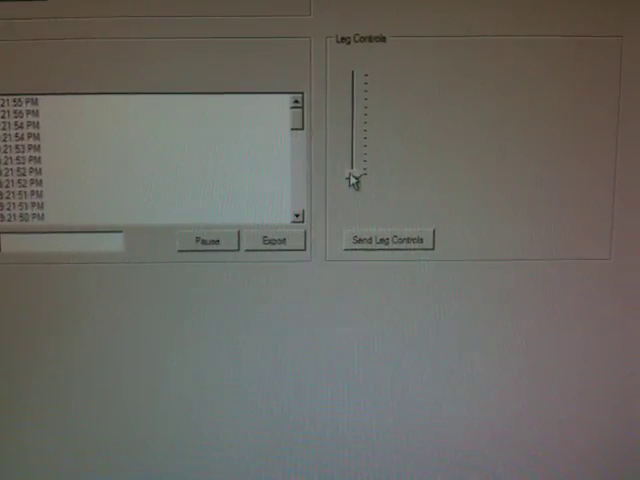
Raise the Leg Controls slider to maximum, then lower it slightly below maximum.
drag(362, 175, 375, 85)
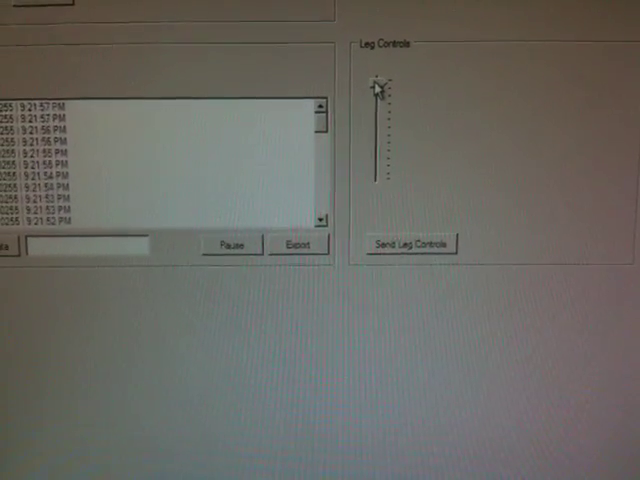
drag(378, 90, 375, 185)
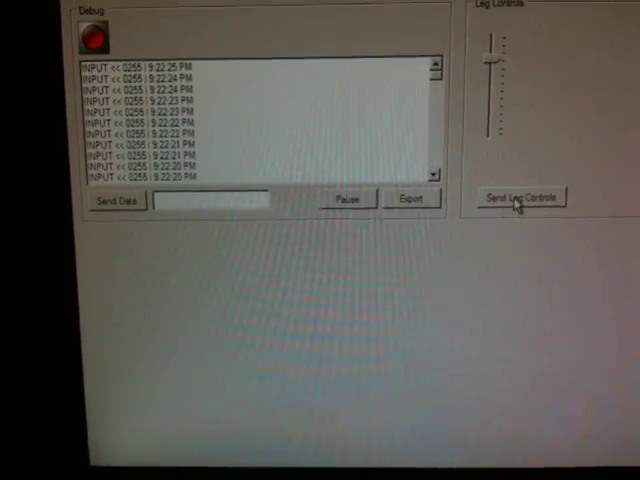
Send the leg-control value 201 to device 1.
click(519, 197)
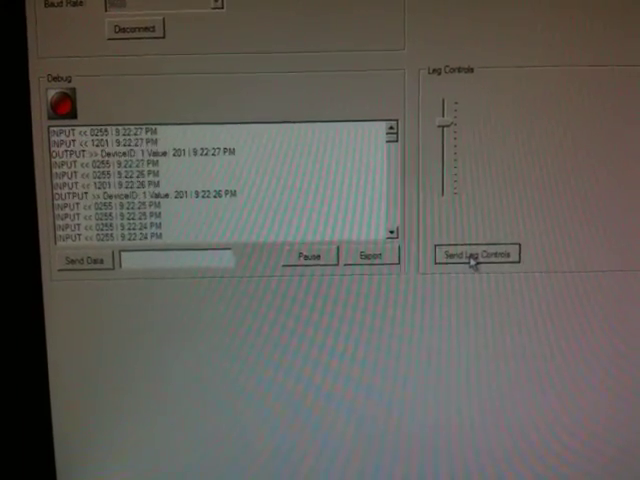